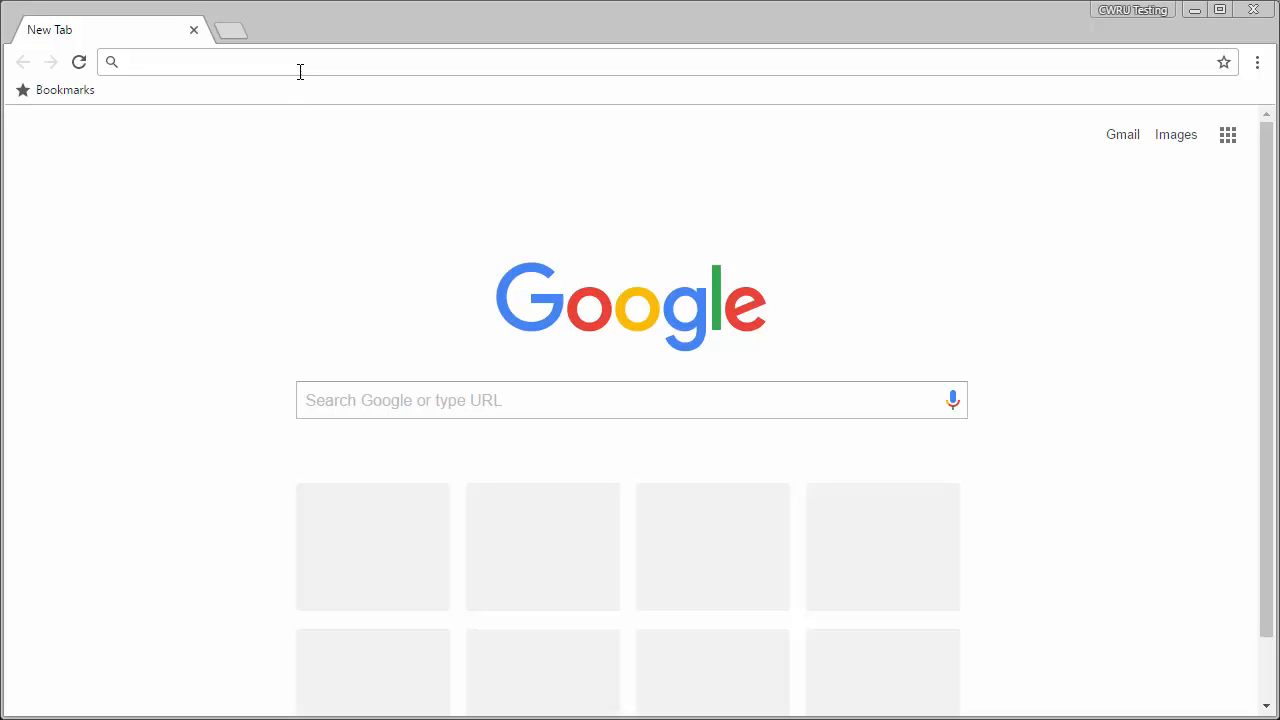
Step: Load blackboard.case.edu in Chrome, landing on the CWRU Single Sign-On page
type("b")
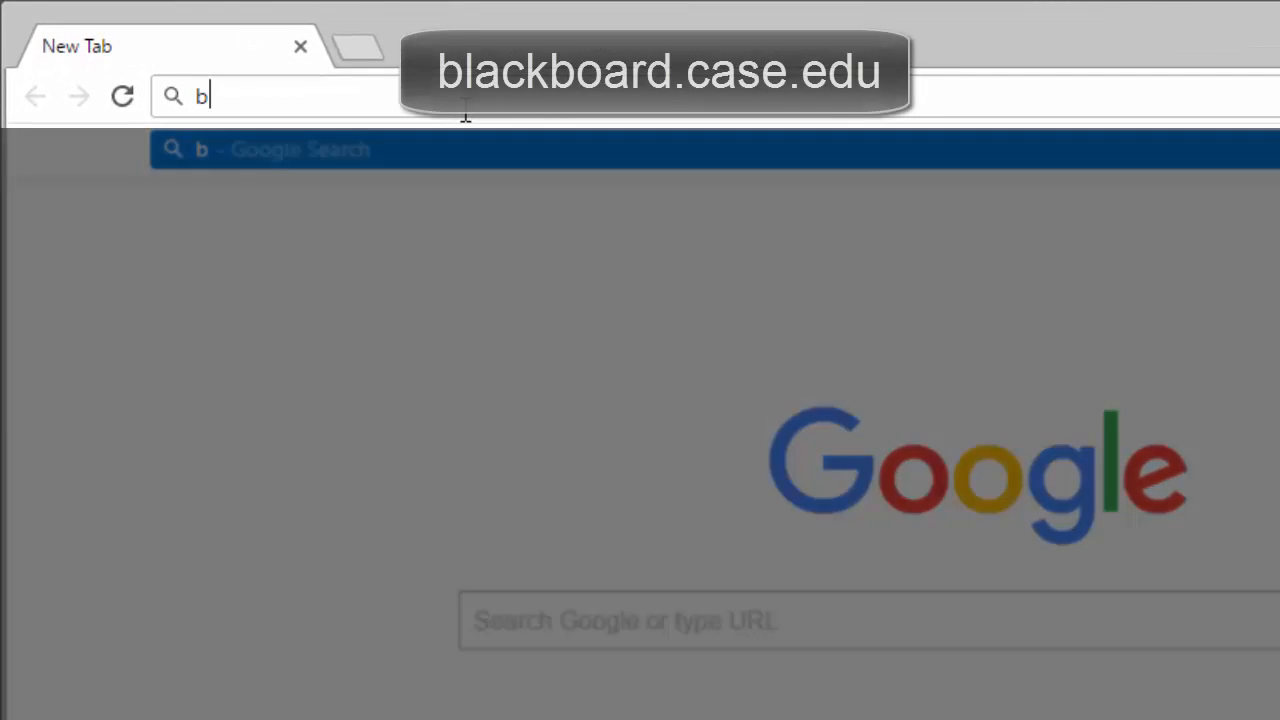
type("lackboard.case.edu")
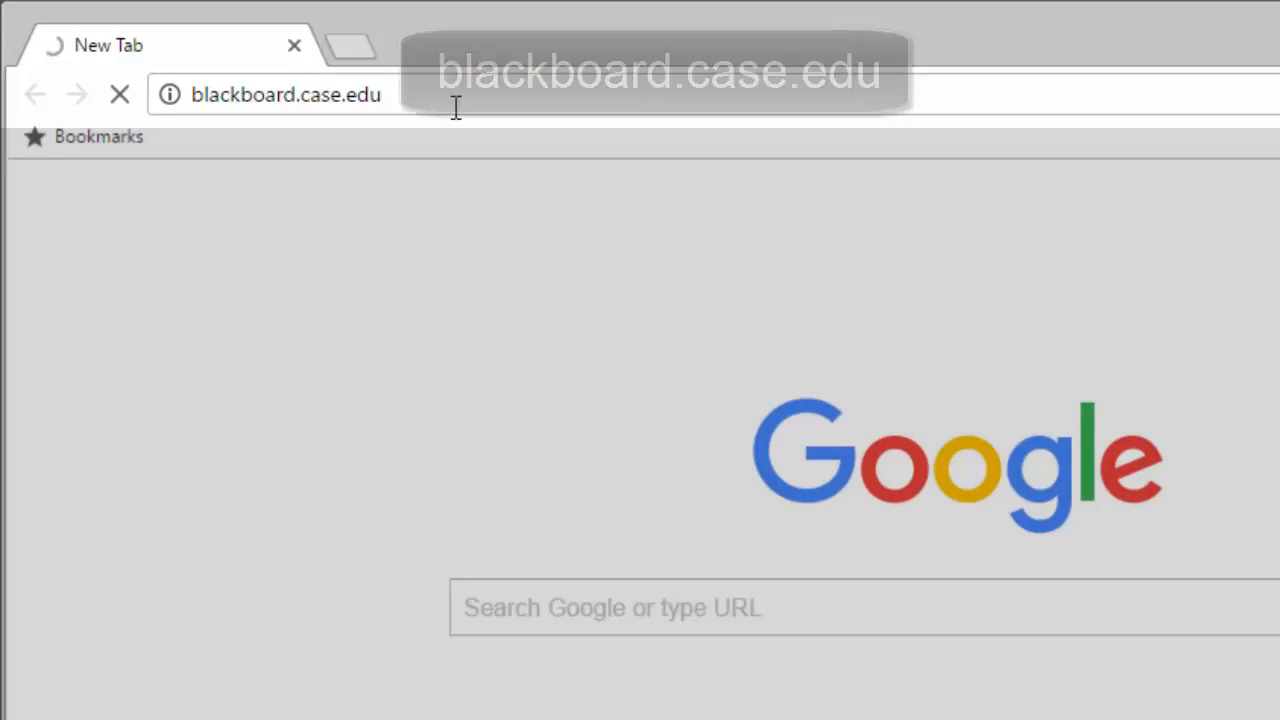
key("Enter")
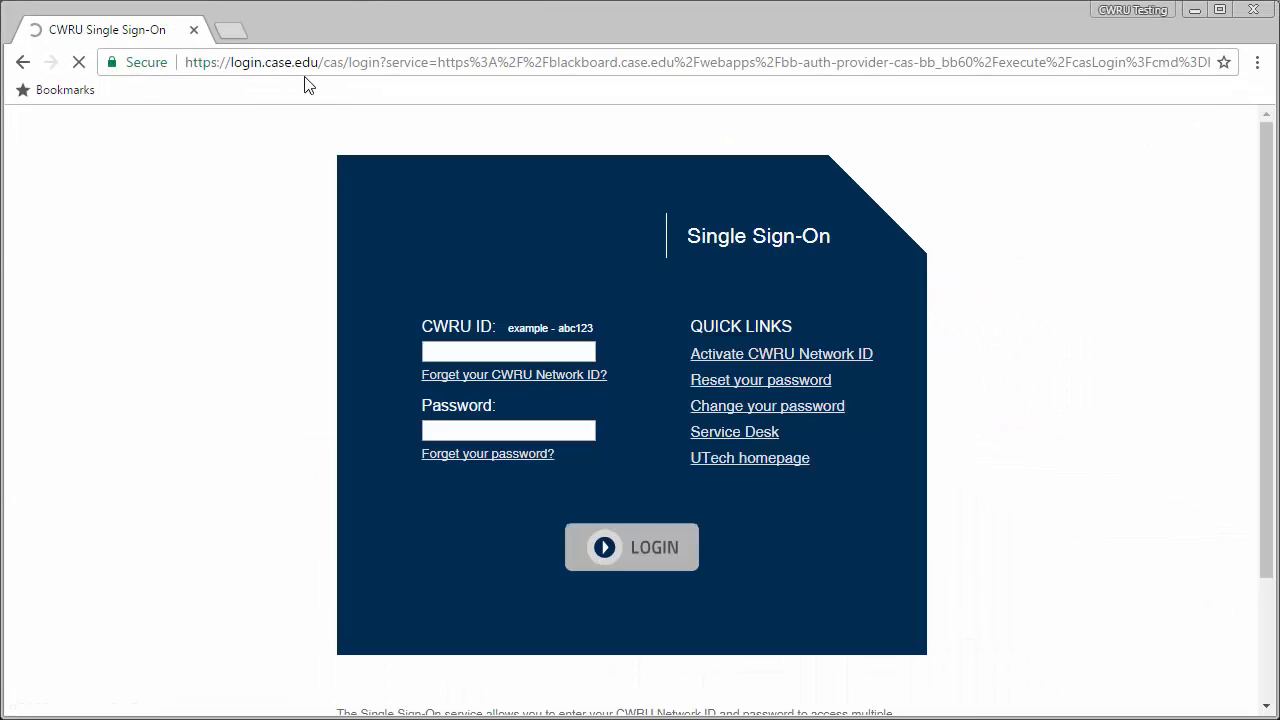
Step: Log in, open Blackboard Demonstration Site (Default), and expand Packages and Utilities
left_click(631, 547)
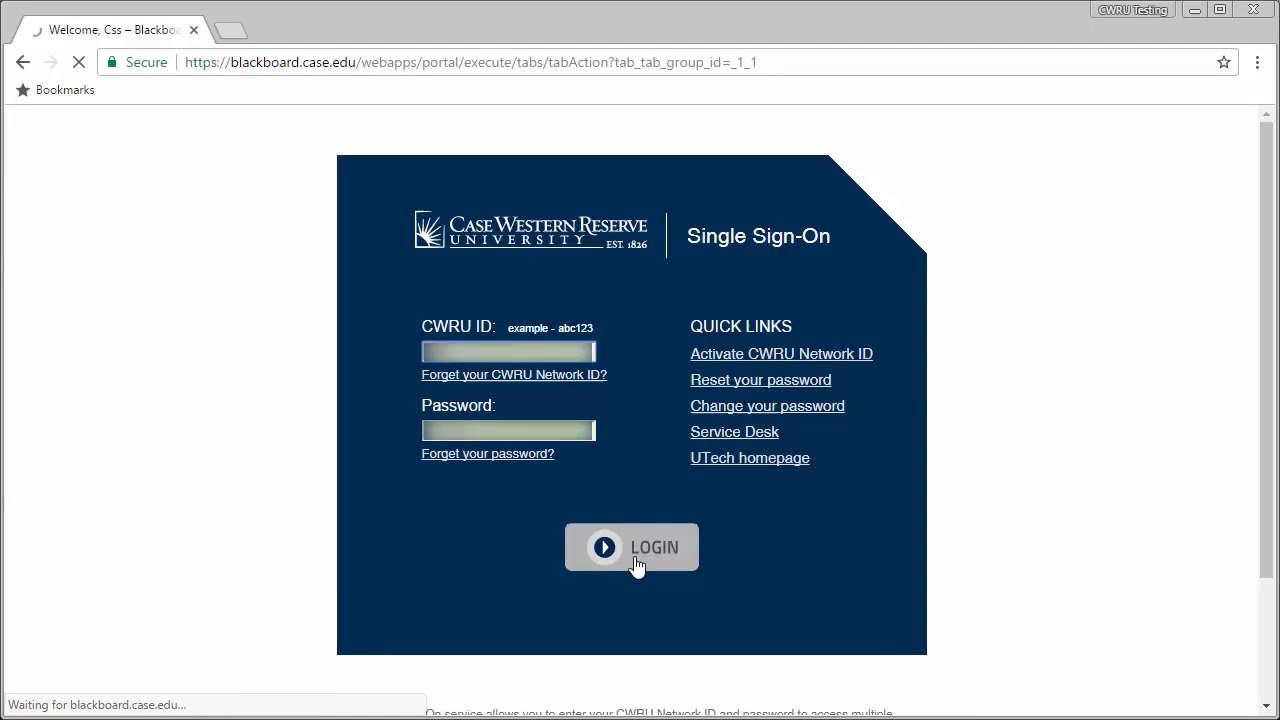
left_click(631, 547)
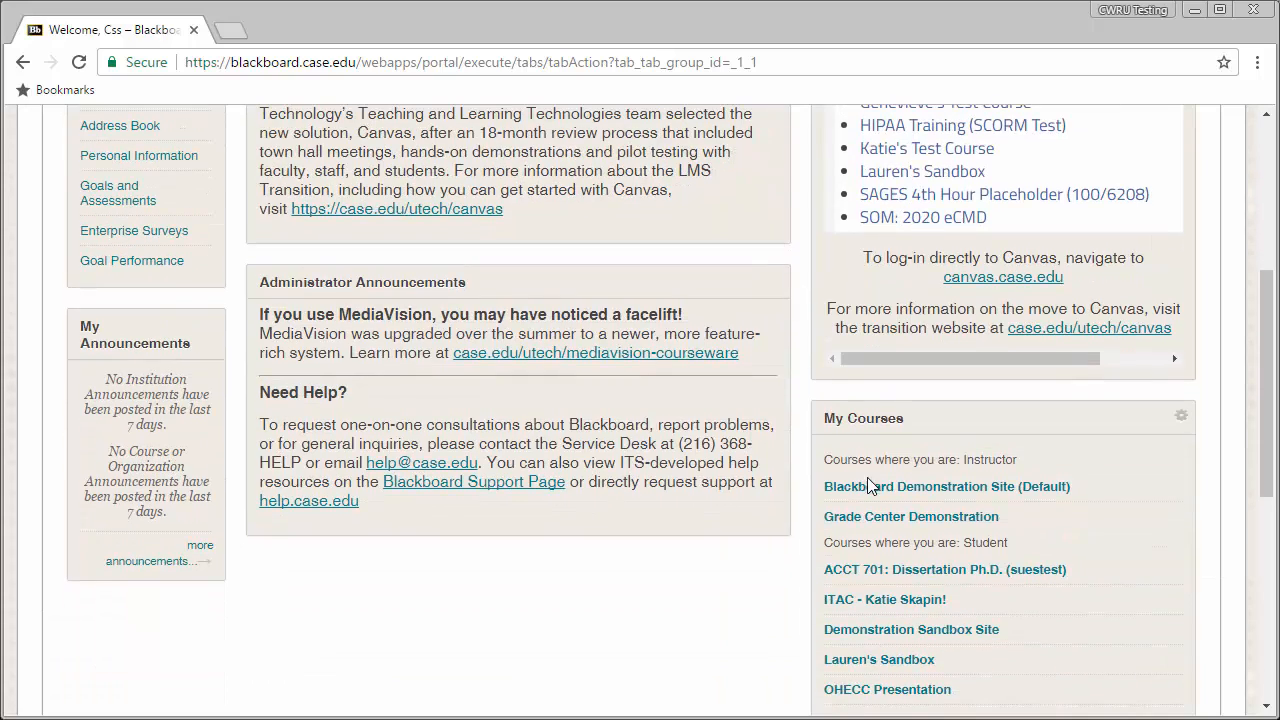
left_click(946, 486)
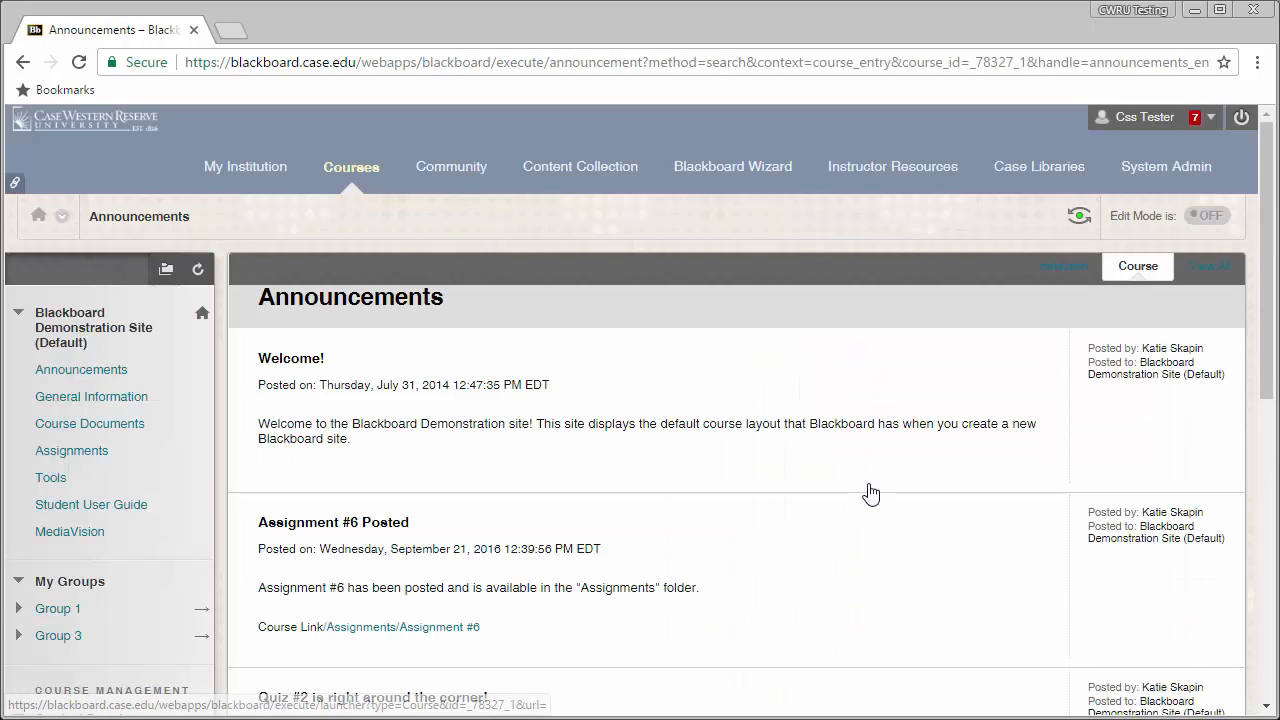
scroll("down", 3)
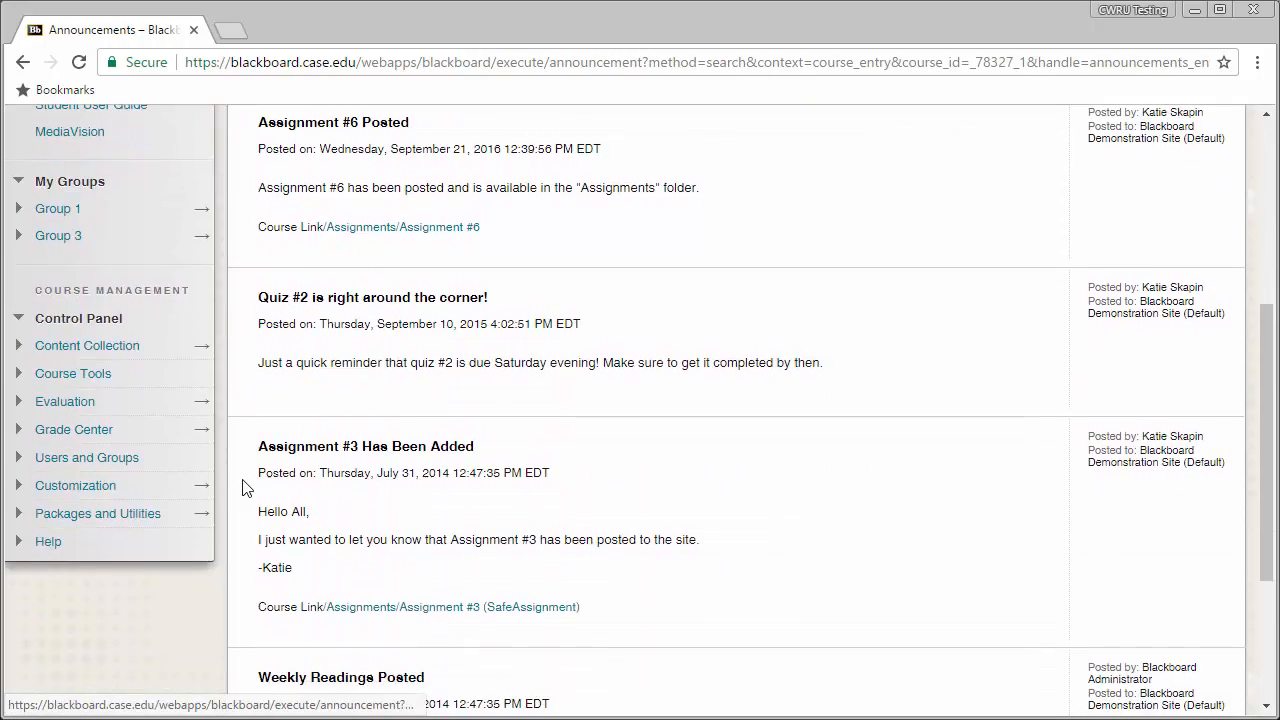
left_click(98, 513)
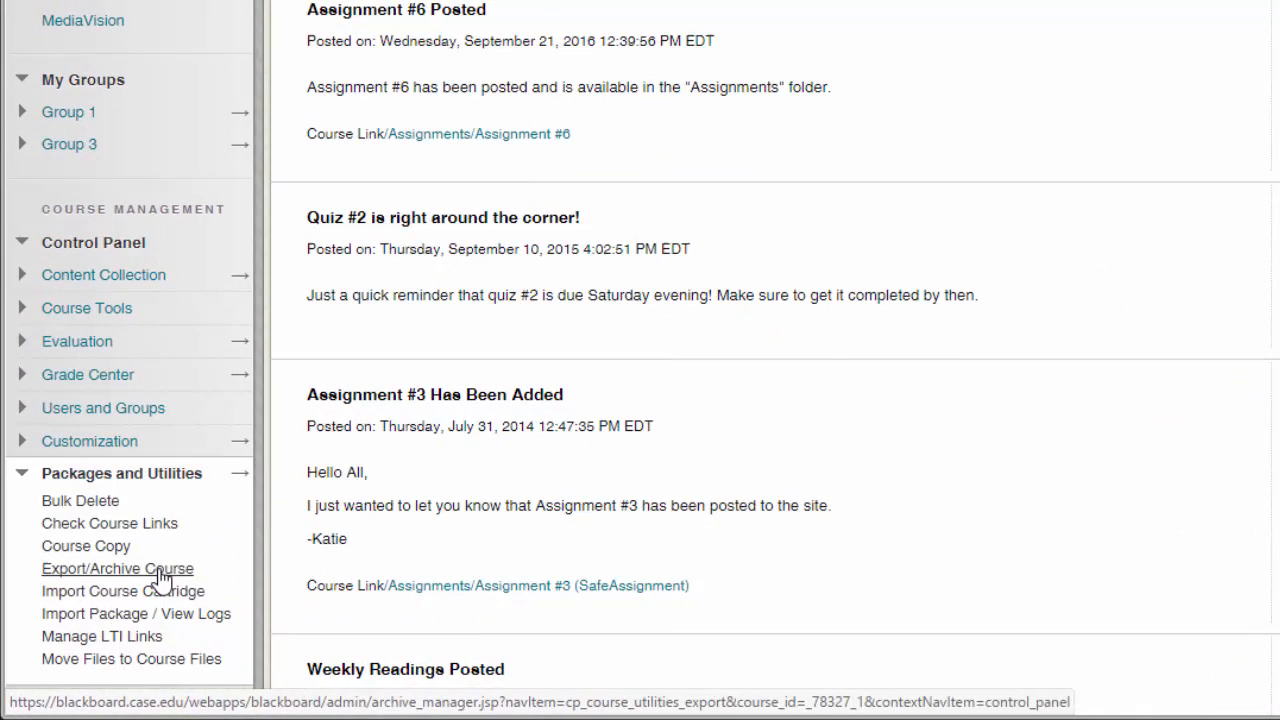
Step: Submit an Archive Course request from the Export/Archive Course page
left_click(116, 568)
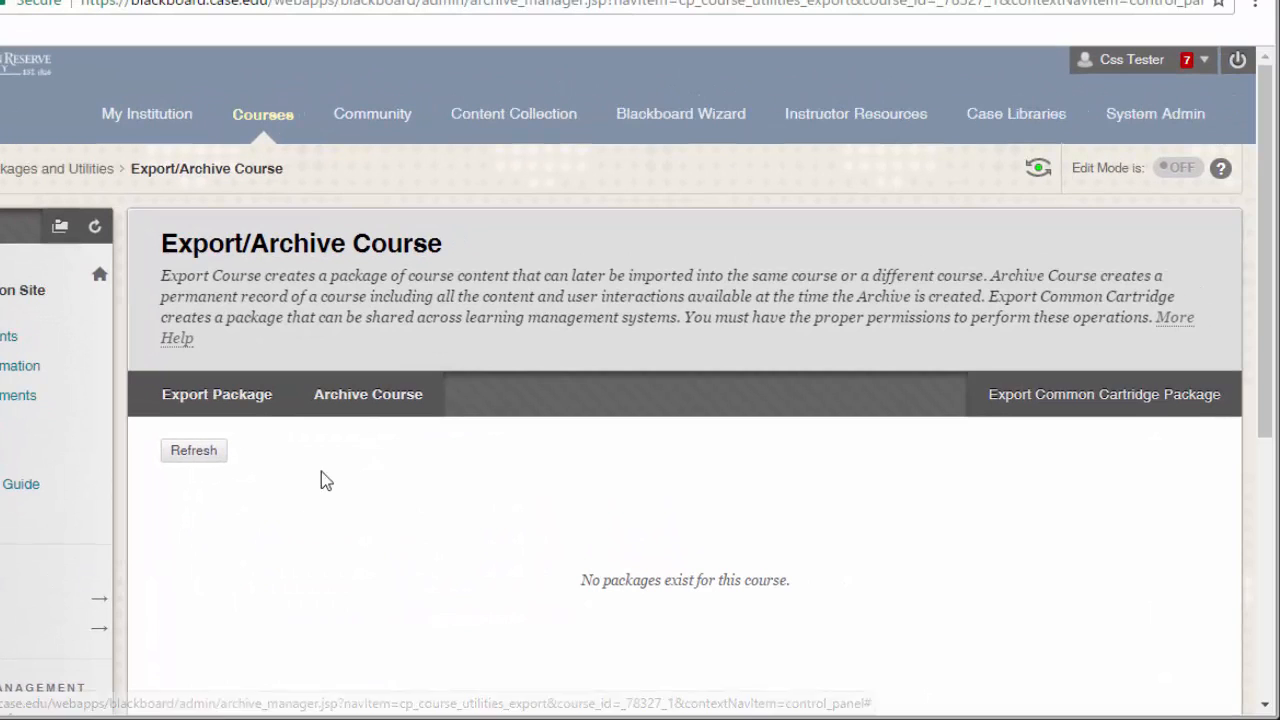
left_click(367, 393)
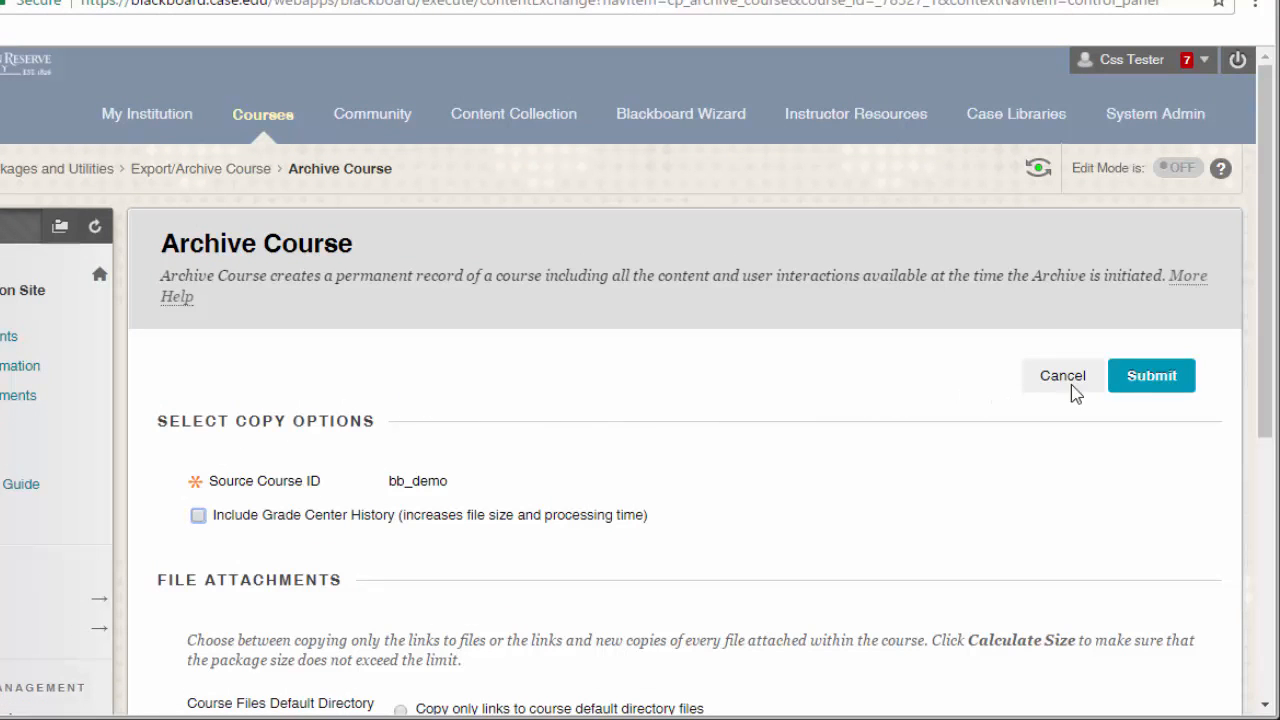
left_click(1151, 375)
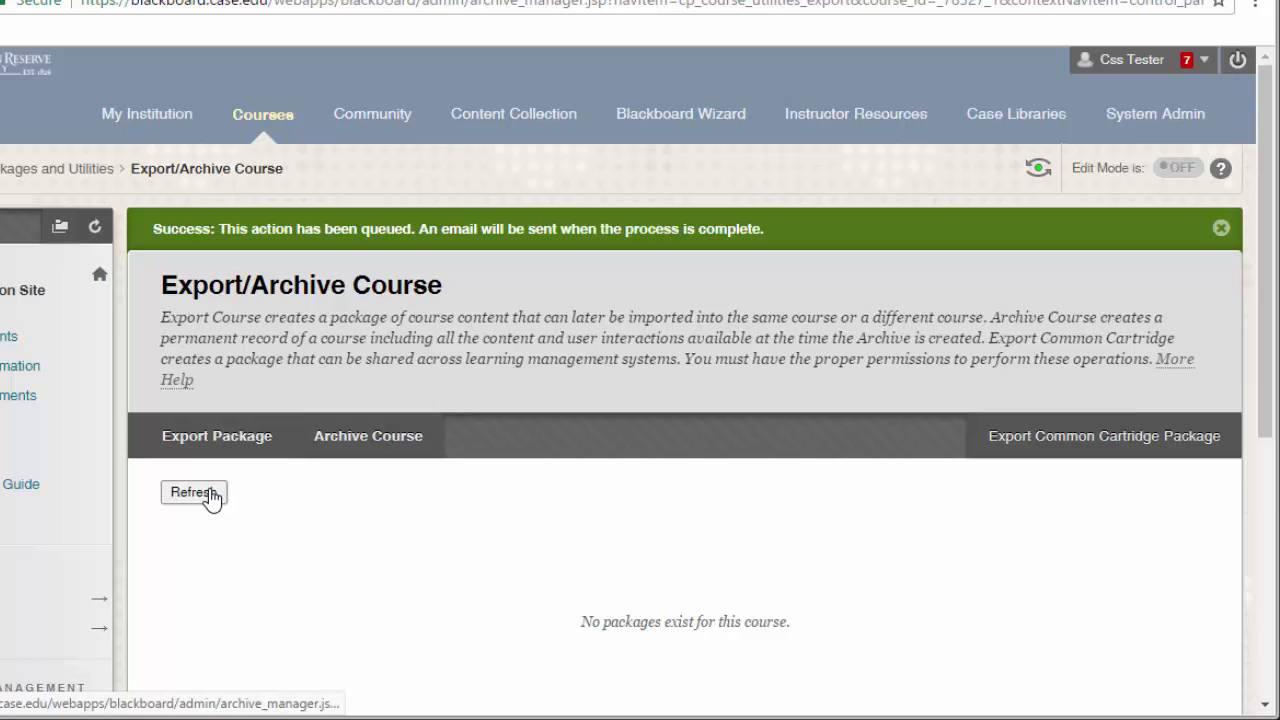
Step: Refresh the archive packages list to reveal the finished course zip
left_click(193, 492)
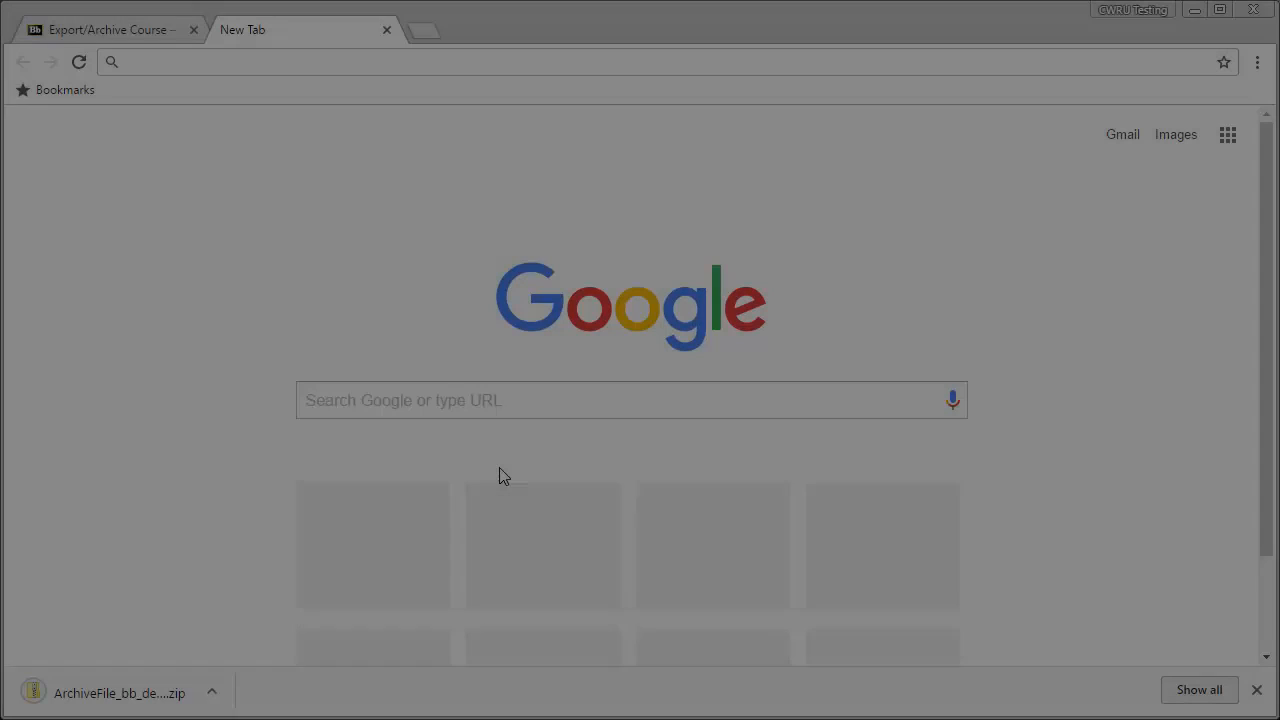
Step: Go to canvas.case.edu and open the A Blank Course Demonstration 101 course
type("canvas.case.edu")
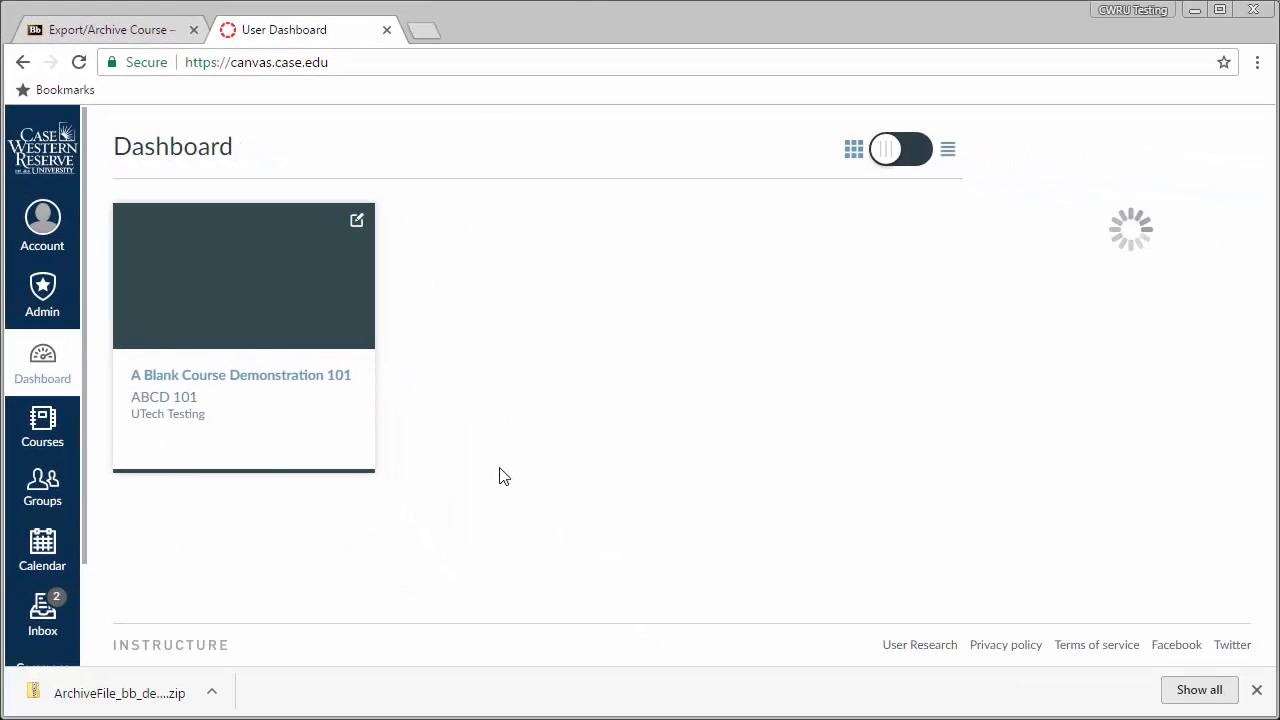
left_click(241, 375)
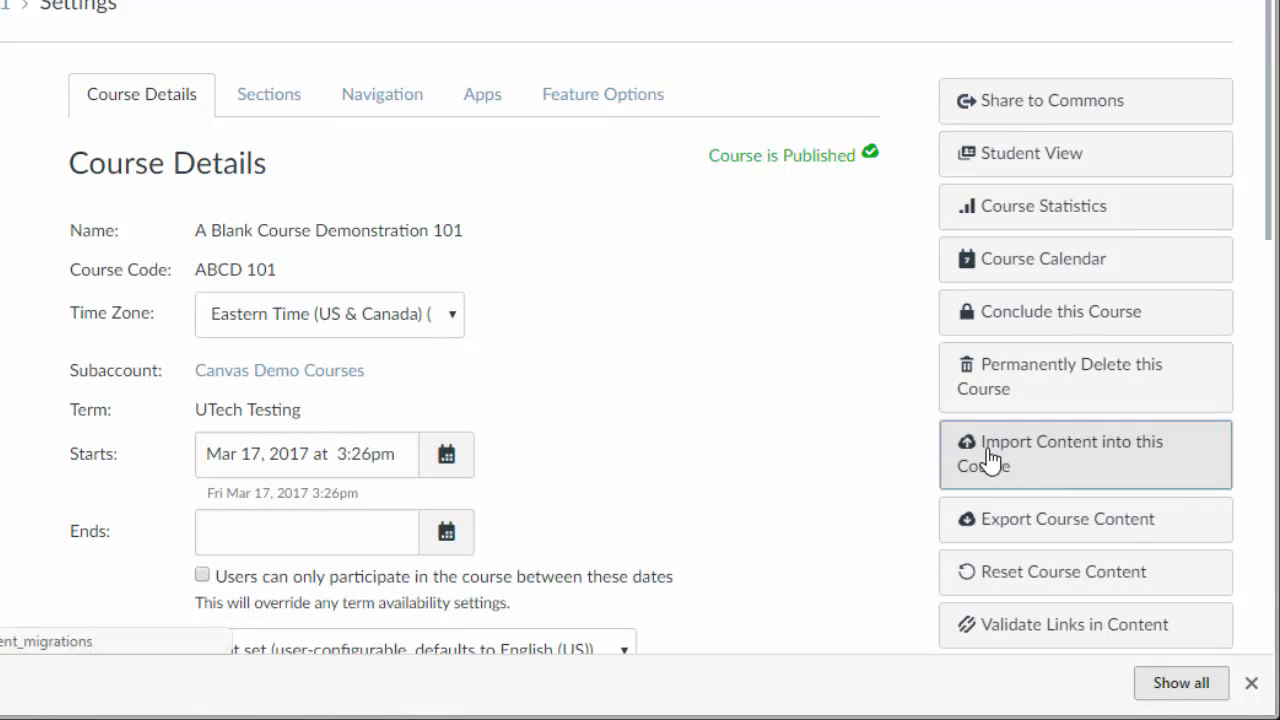
Step: Start an import with content type Blackboard 6/7/8/9 export .zip file, then browse for the file
left_click(1071, 453)
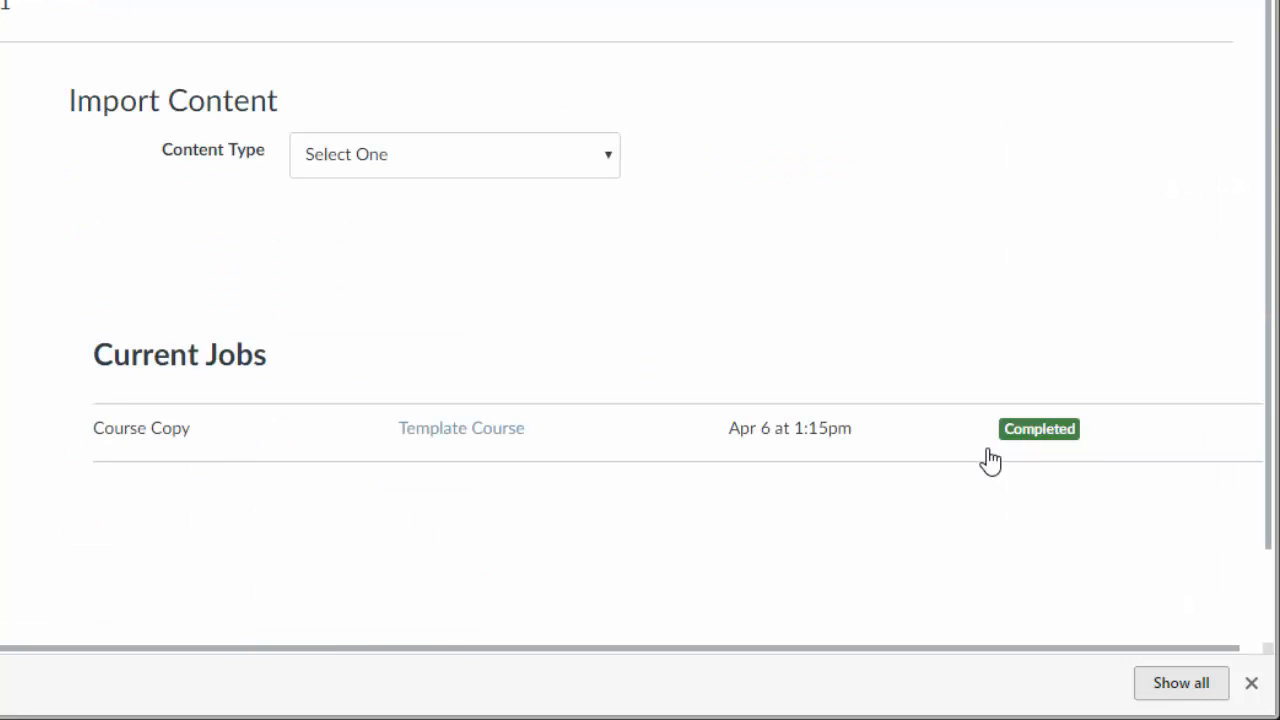
mouse_move(623, 185)
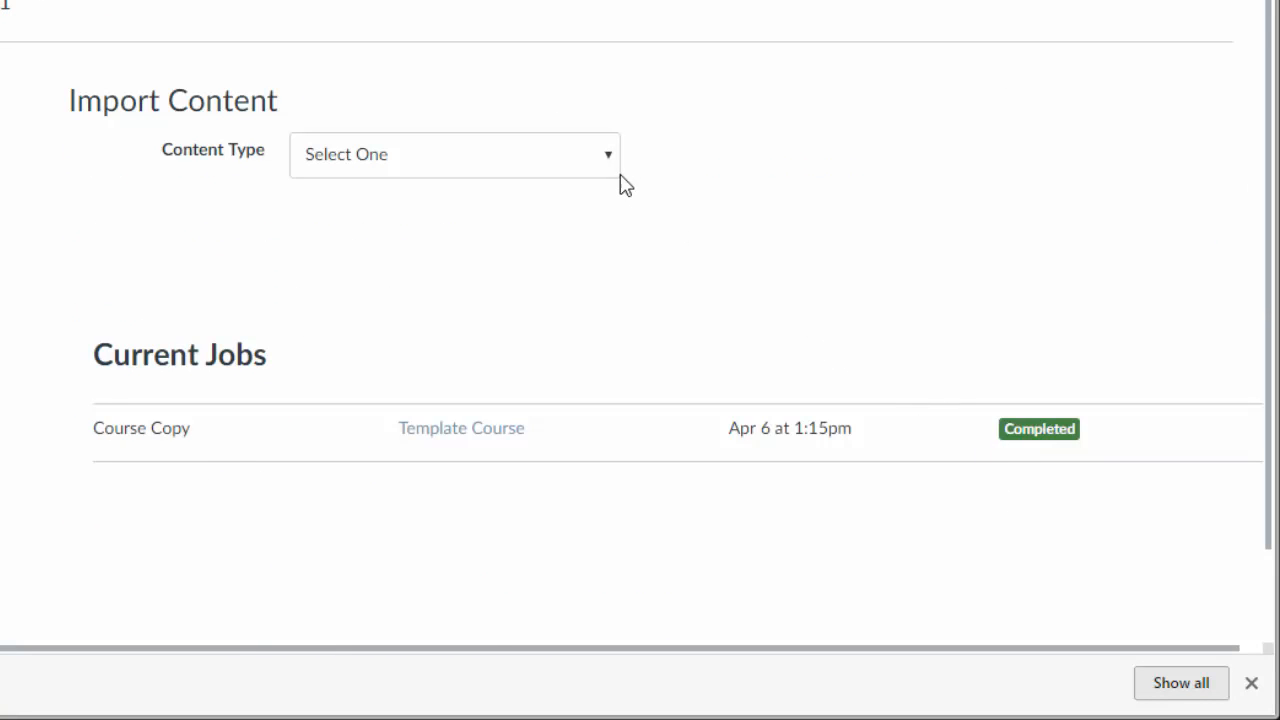
left_click(454, 154)
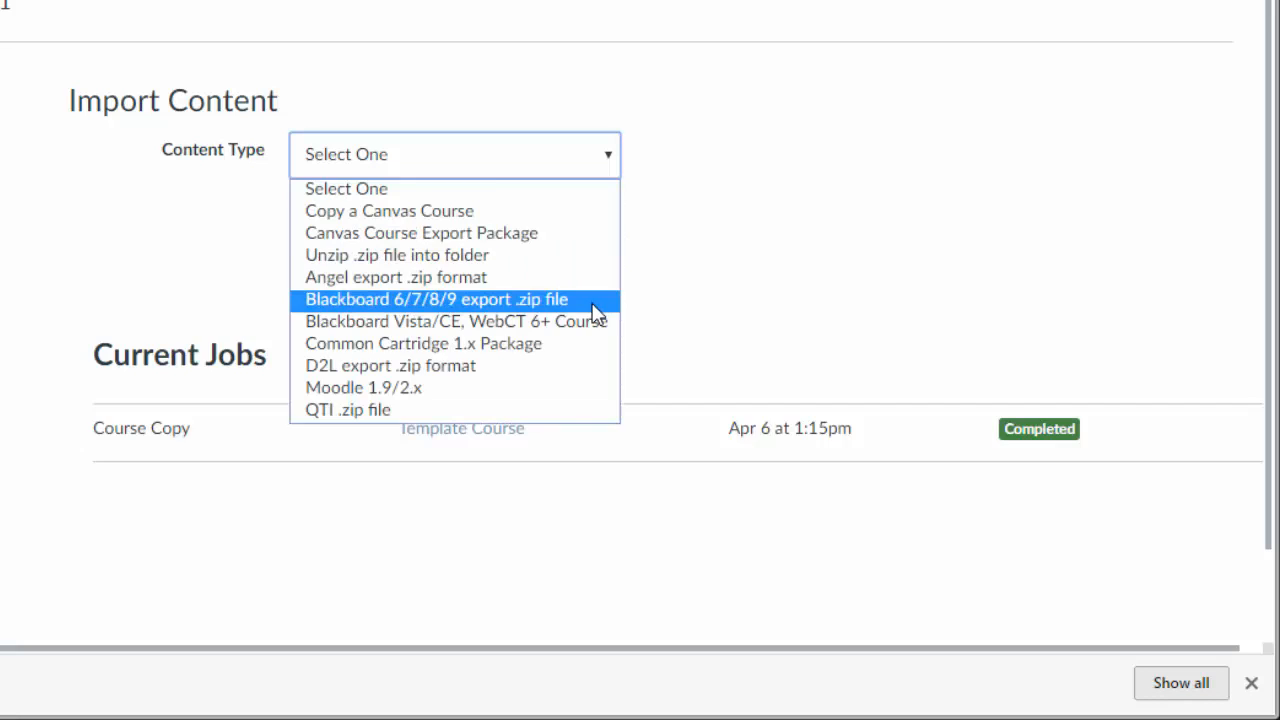
left_click(438, 299)
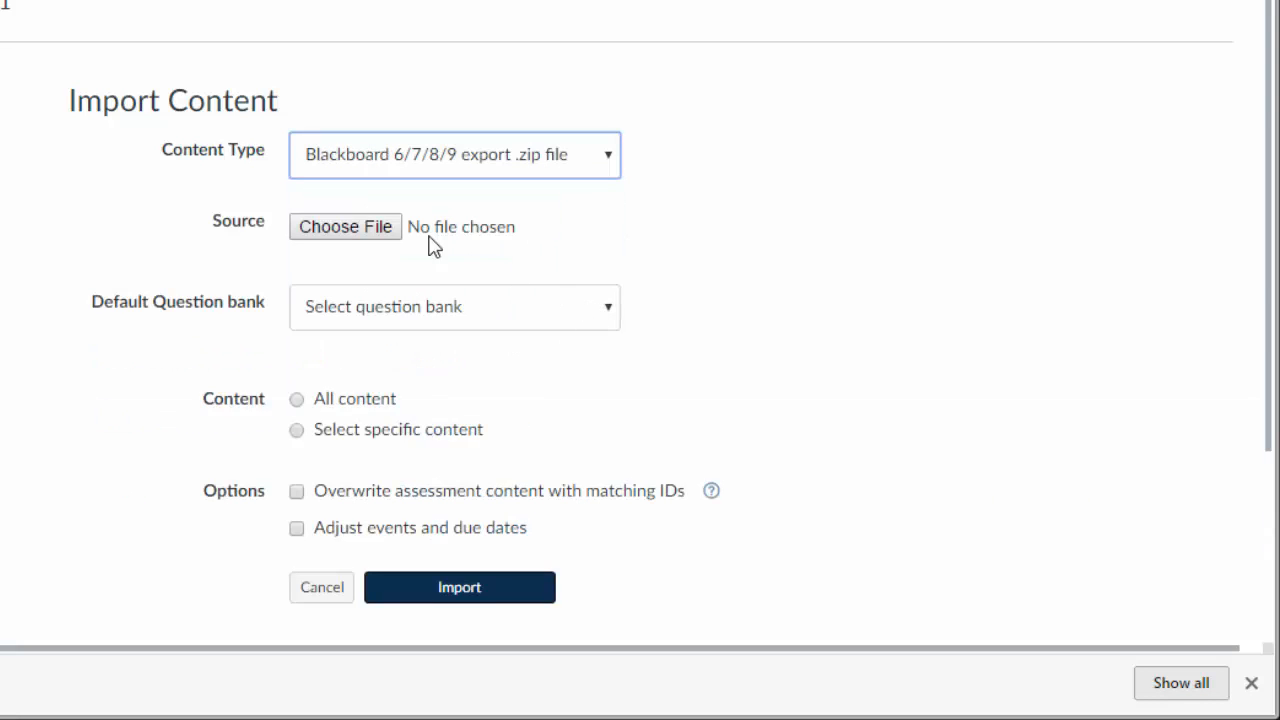
left_click(345, 226)
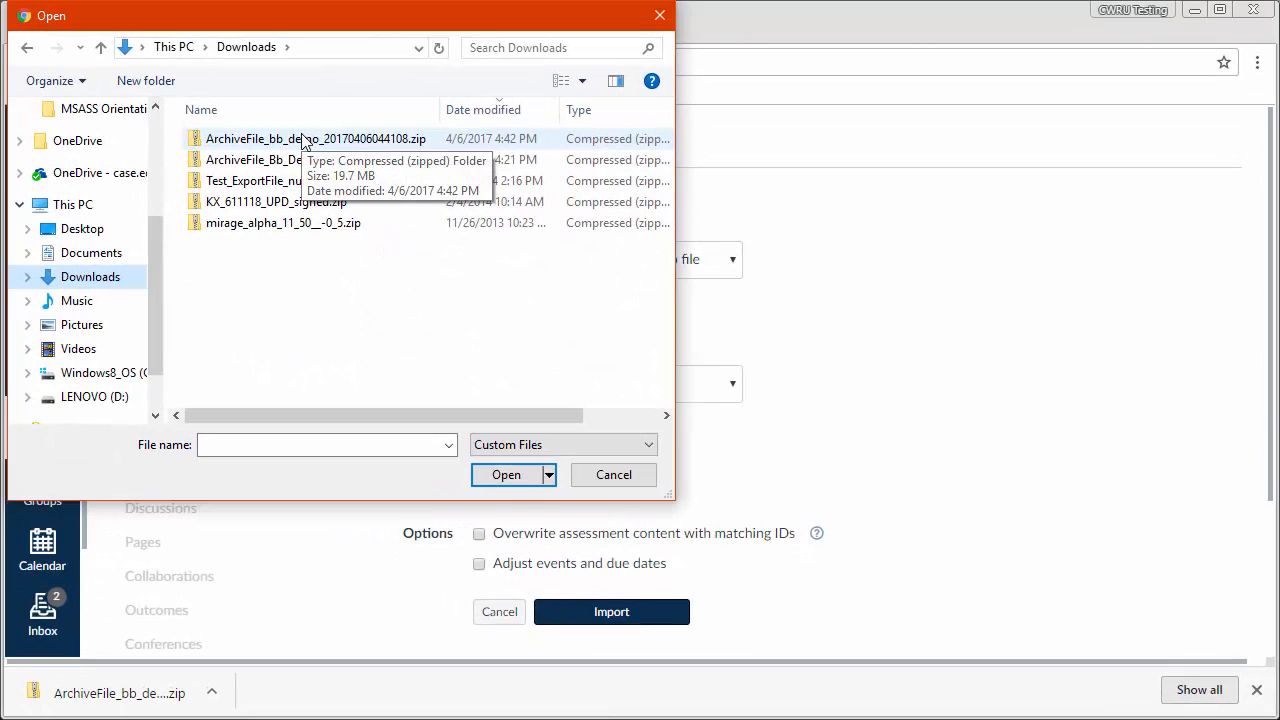
Step: Select ArchiveFile_bb_demo_20170406044108.zip from Downloads as the import file
left_click(506, 474)
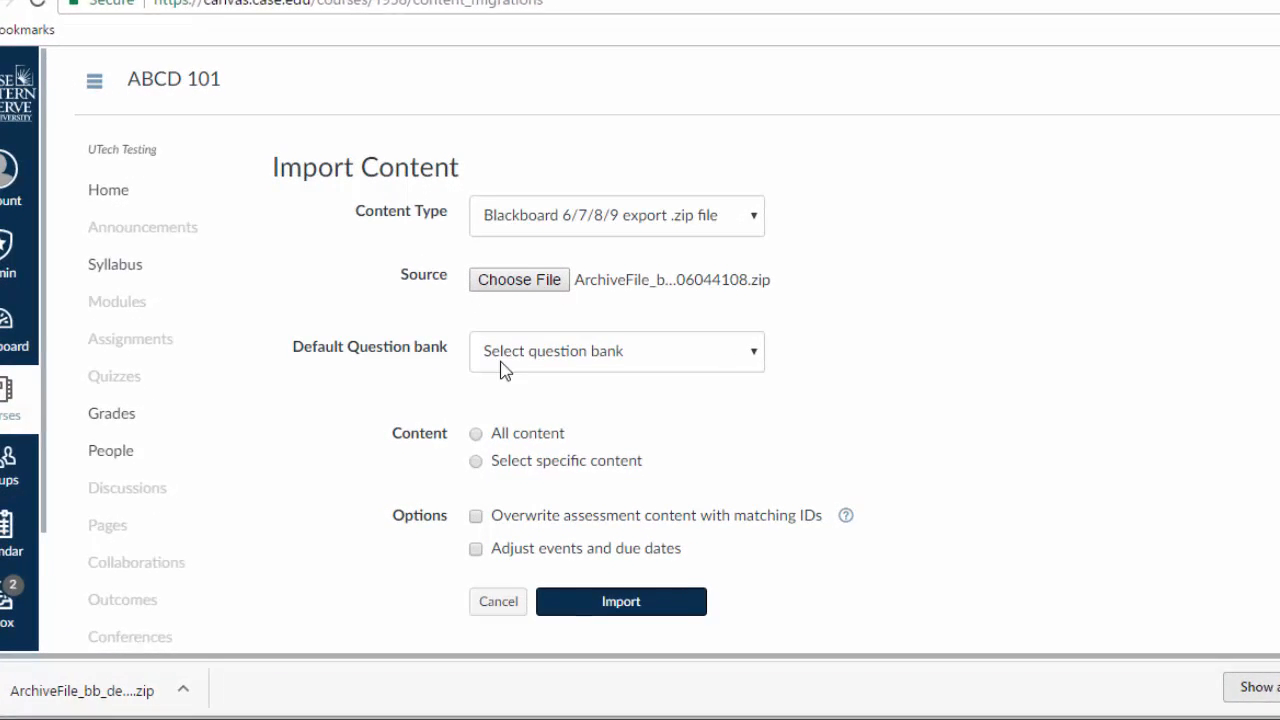
Step: Import All content with Adjust events and due dates set to Remove dates
left_click(475, 433)
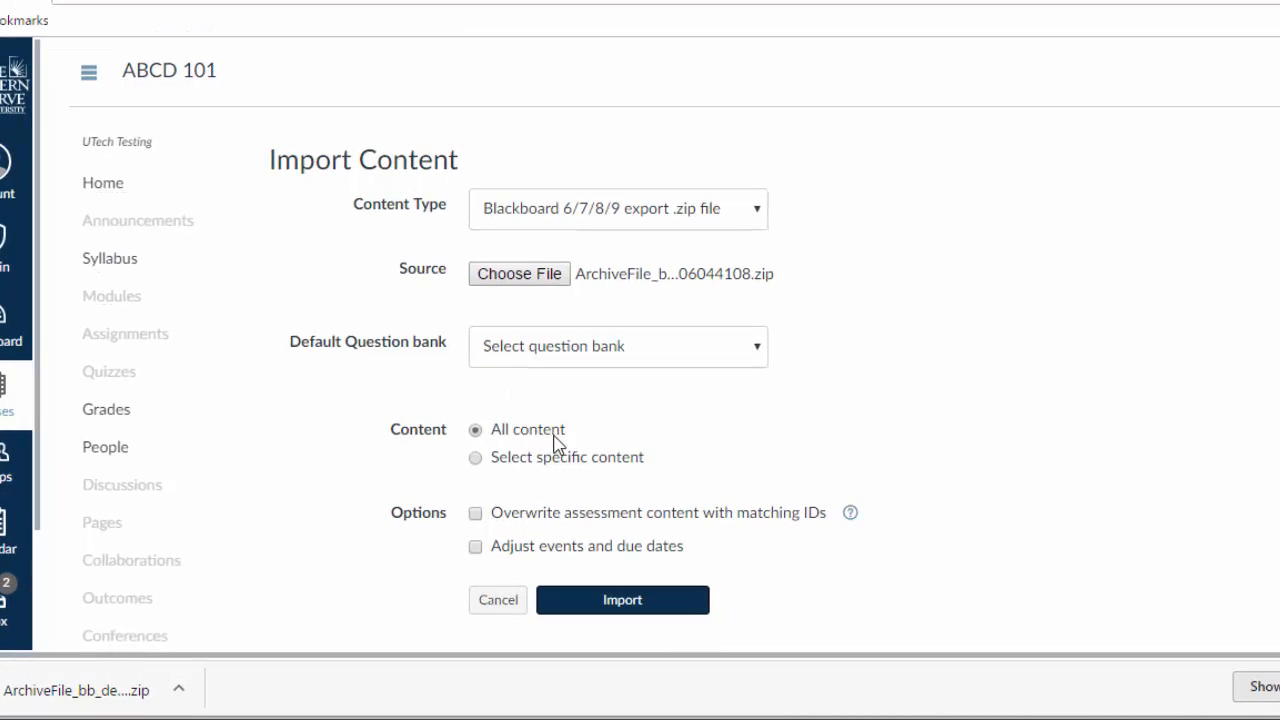
mouse_move(698, 453)
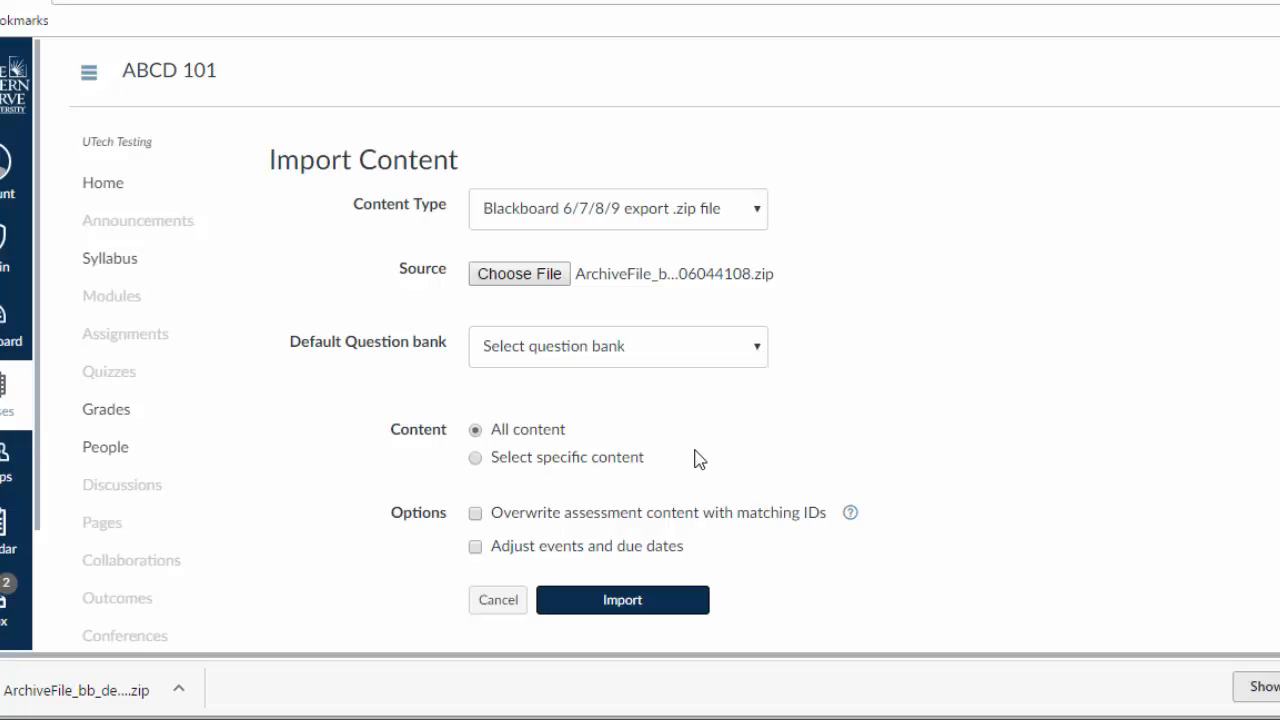
left_click(475, 546)
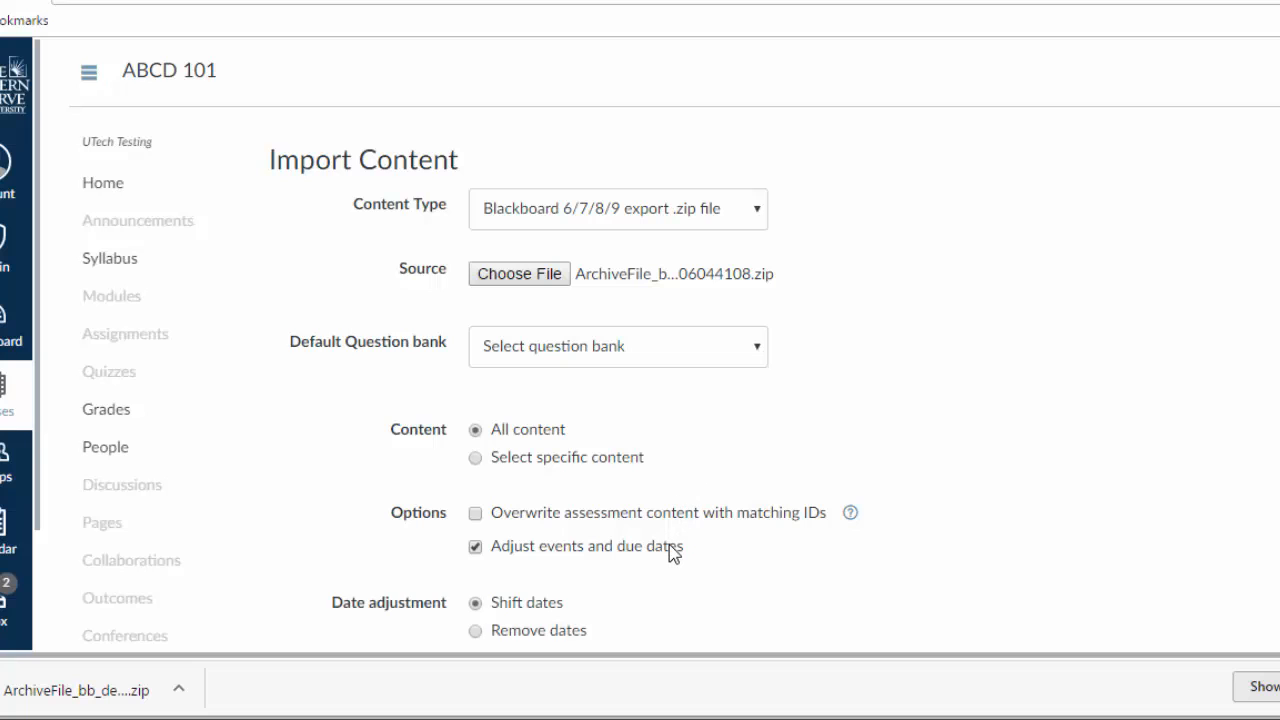
scroll("down", 3)
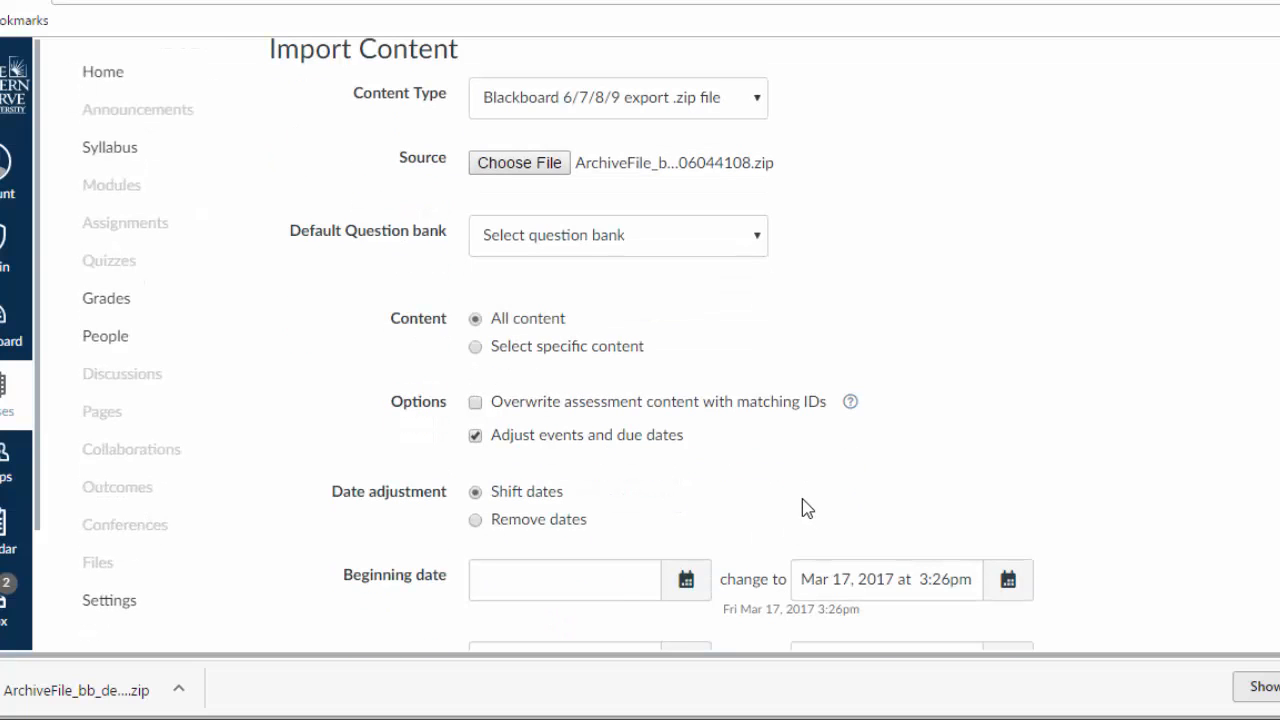
scroll("down", 3)
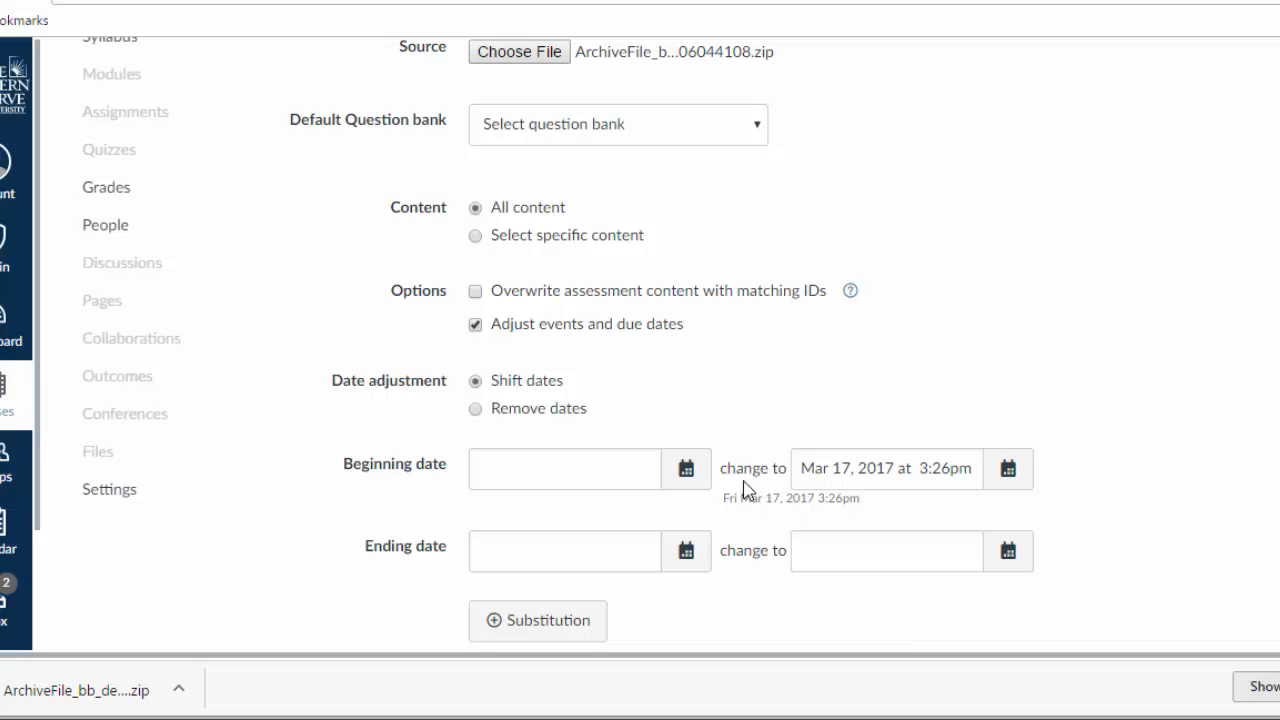
left_click(475, 408)
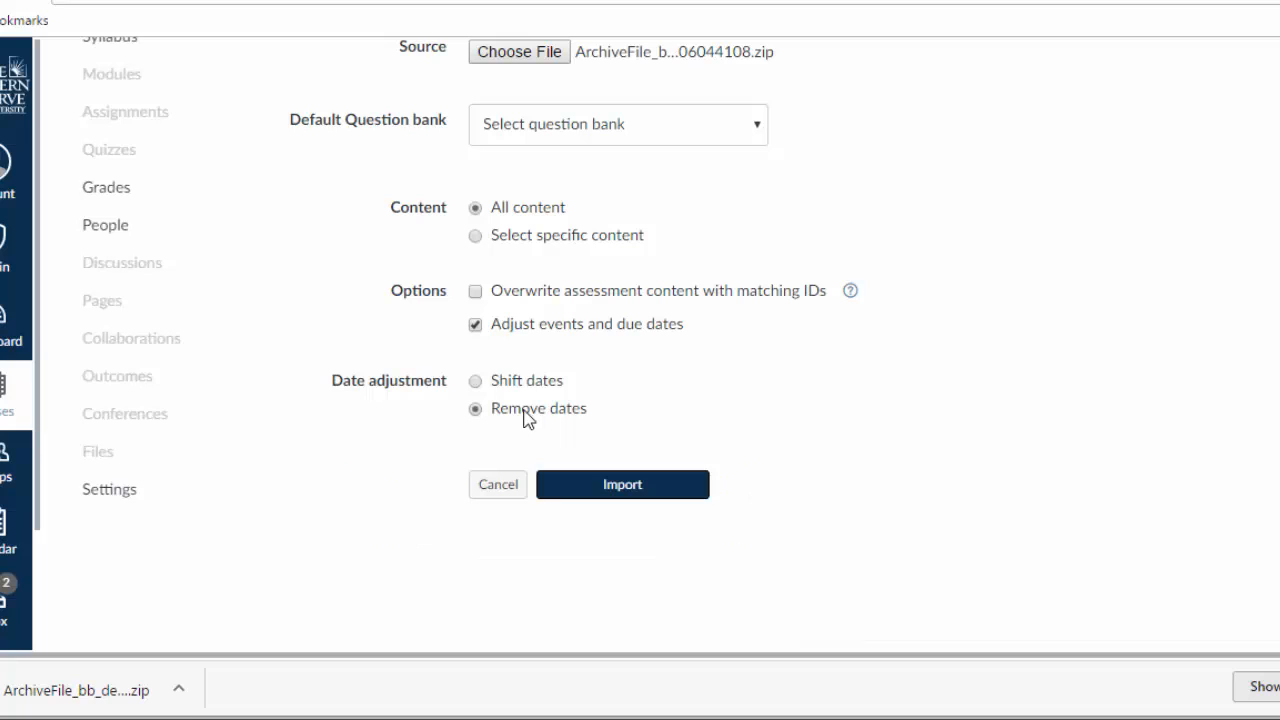
mouse_move(600, 457)
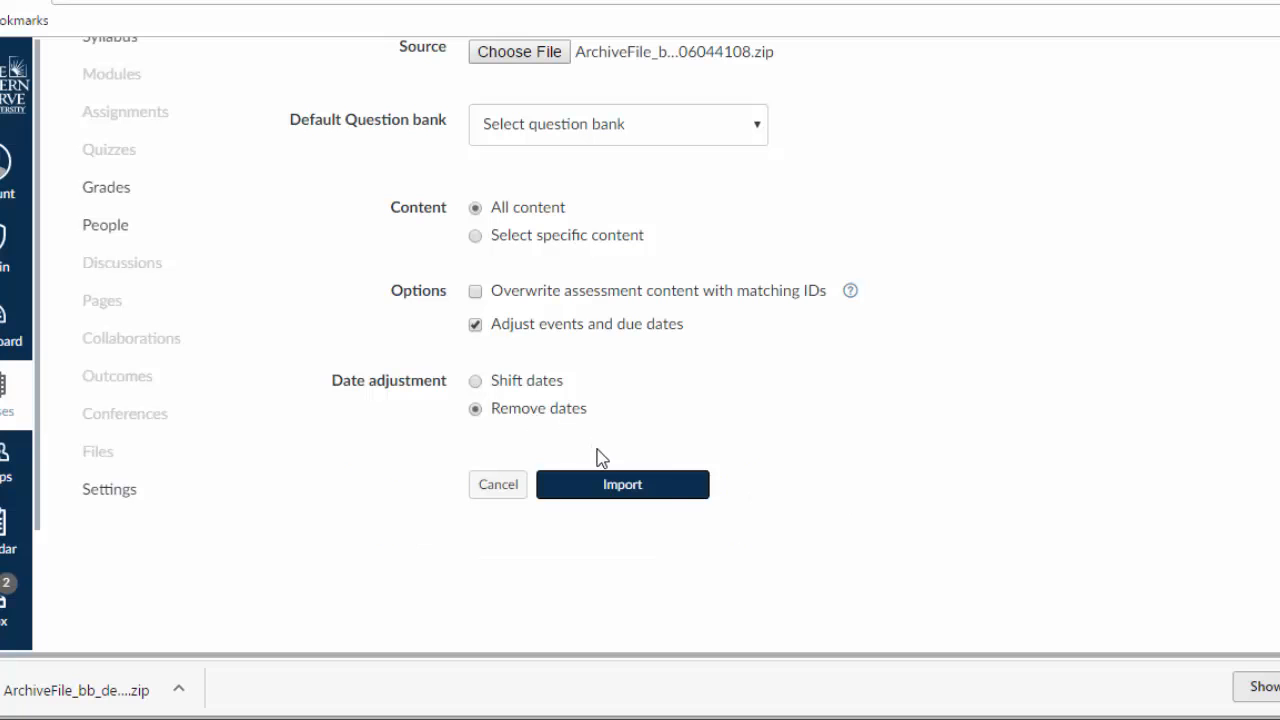
left_click(622, 484)
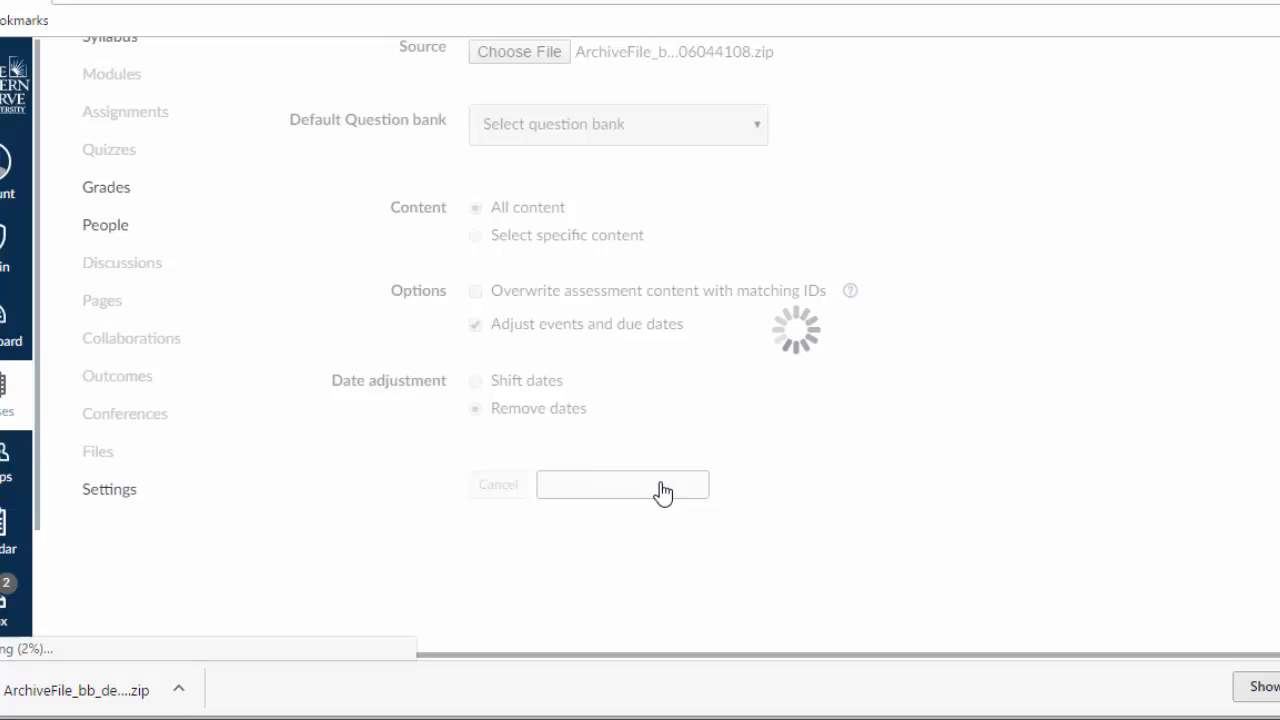